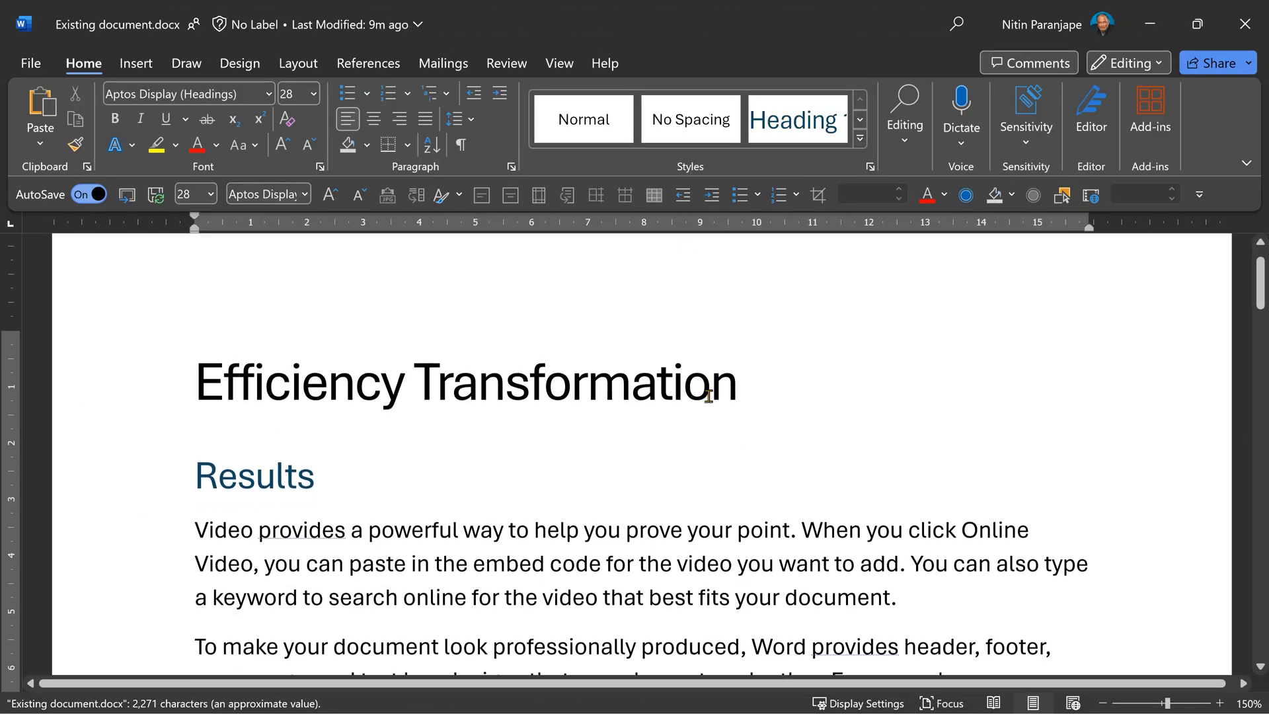
Scroll through Document5 to view the departmental activity timing table
scroll("down", 3)
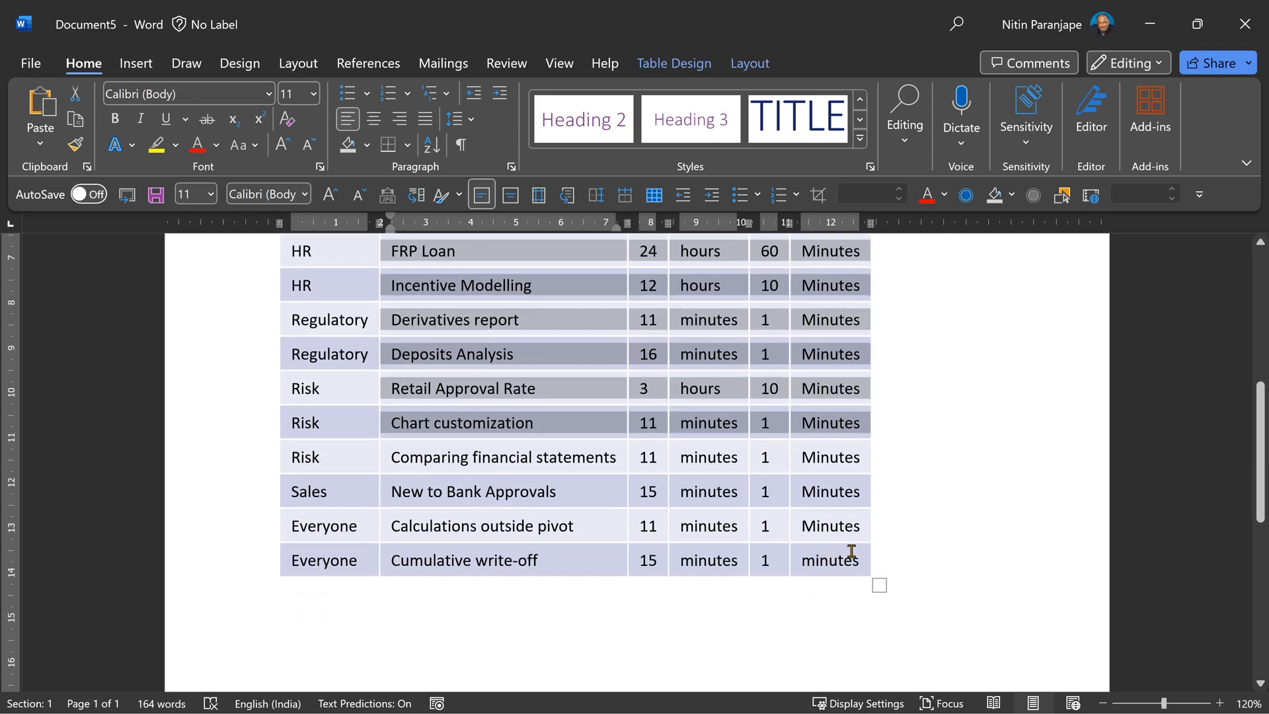
Delete the contents of the Activity, Before Time and After Time cells, keeping Dept
right_click(829, 559)
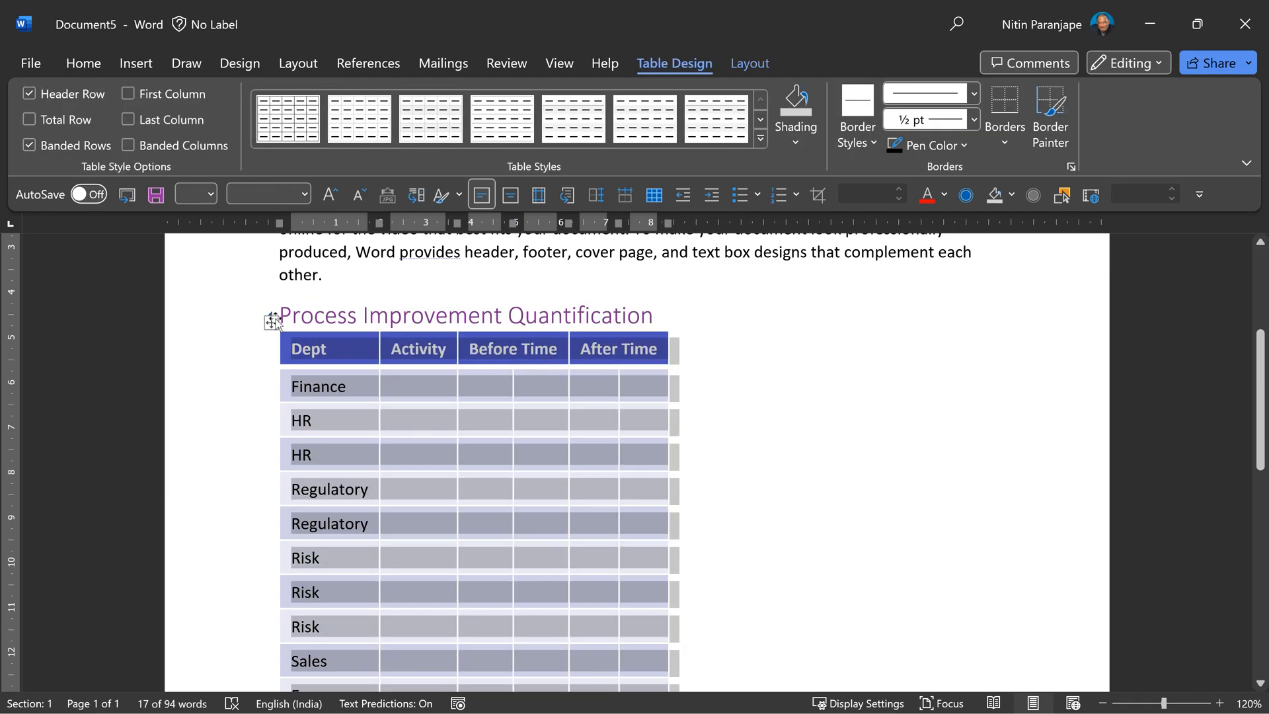
Store the selected department table as a Quick Tables building block named PIQ
left_click(136, 63)
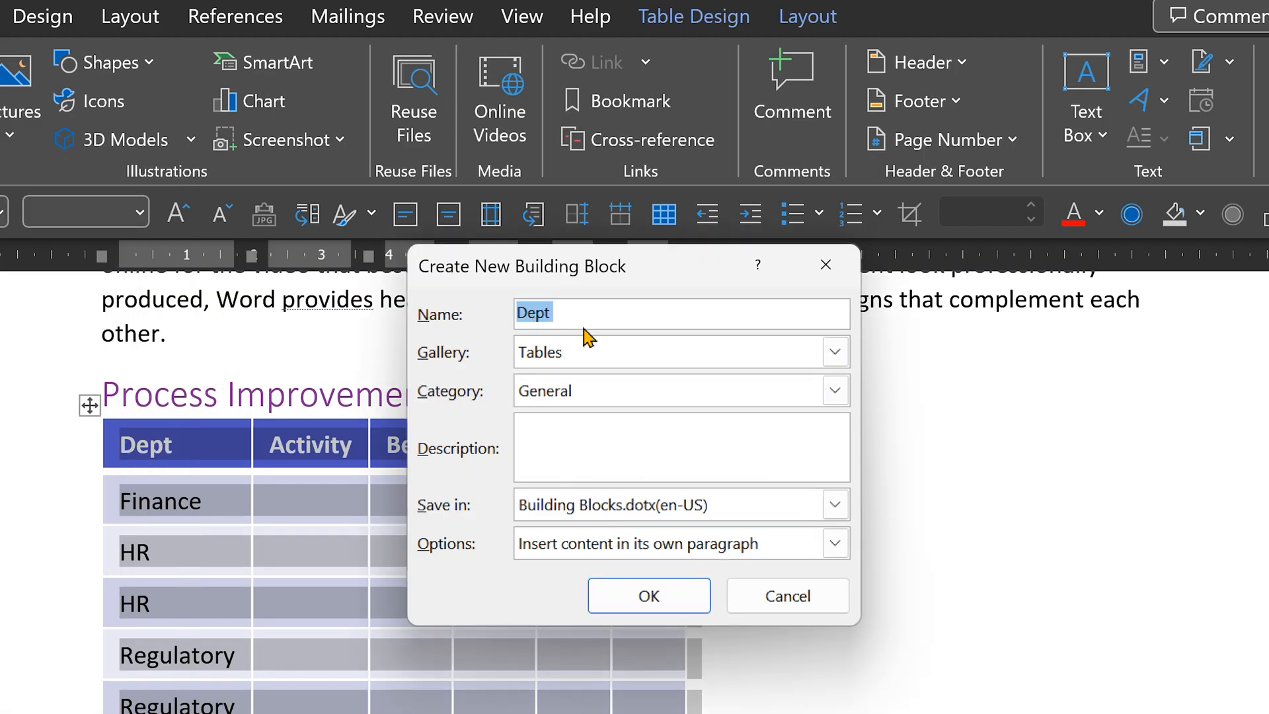
type("PI")
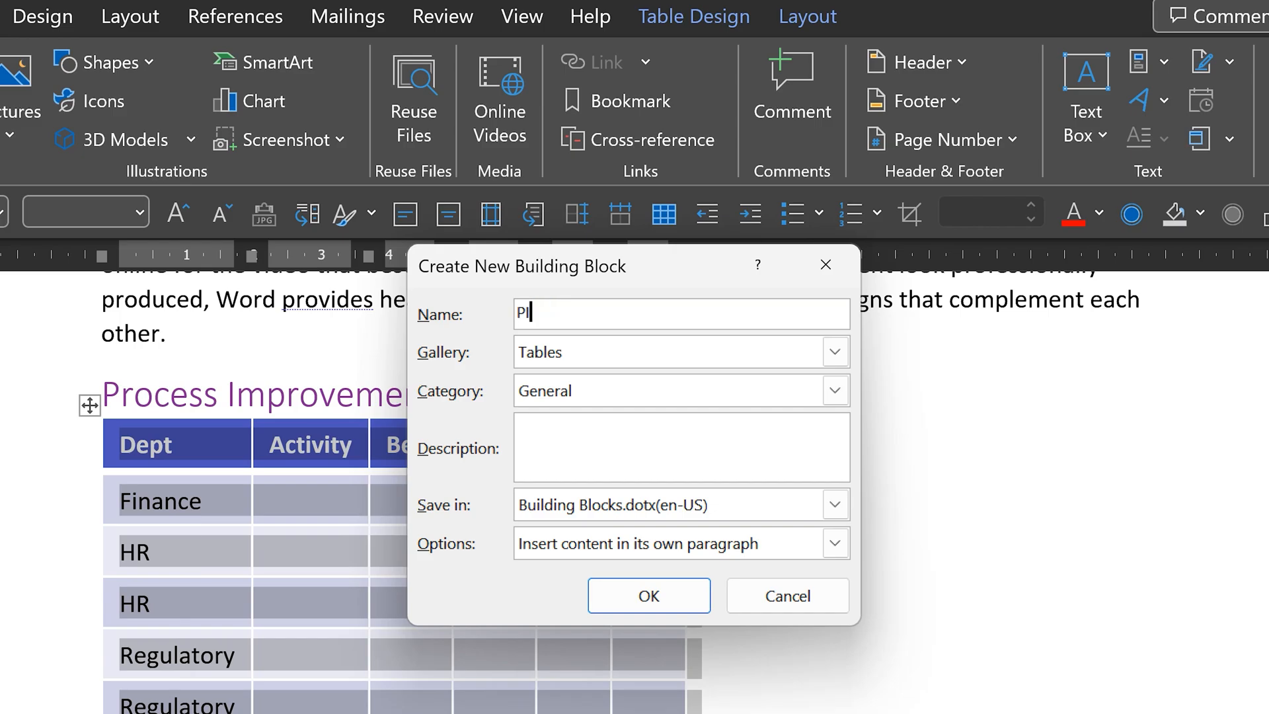
type("IQ")
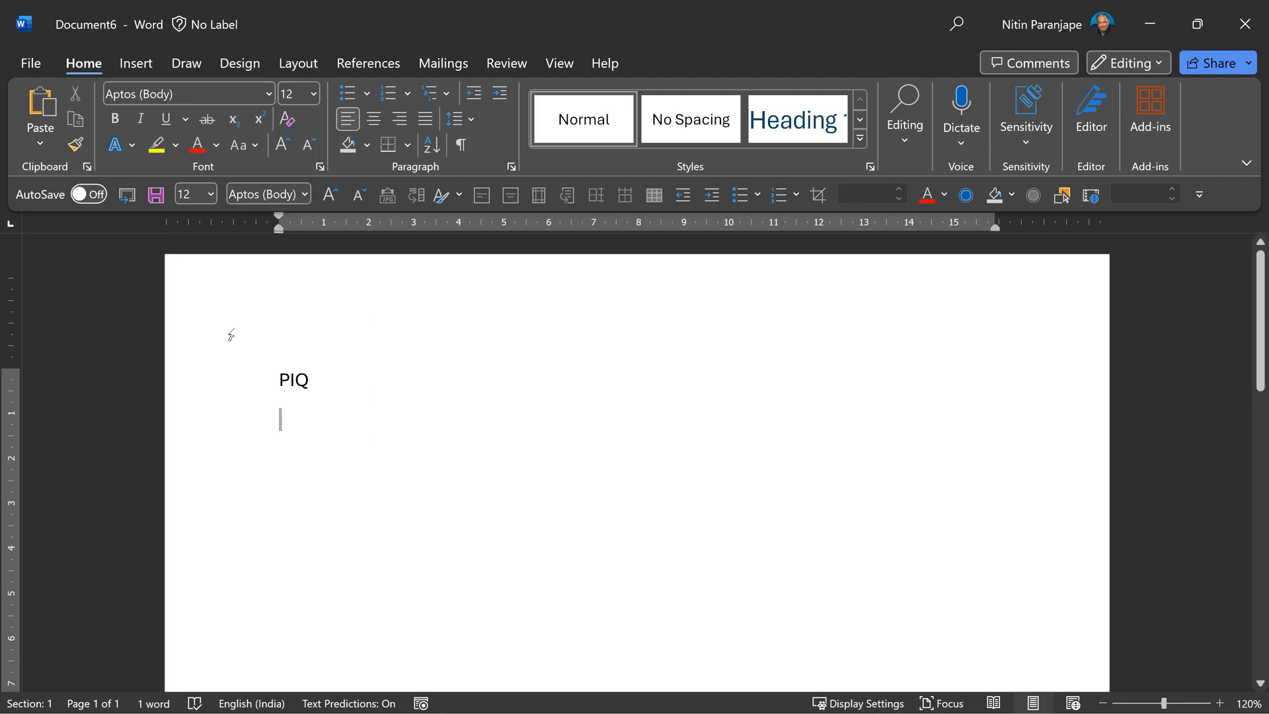
Insert the PIQ entry from the Quick Tables General section into the new document
left_click(135, 63)
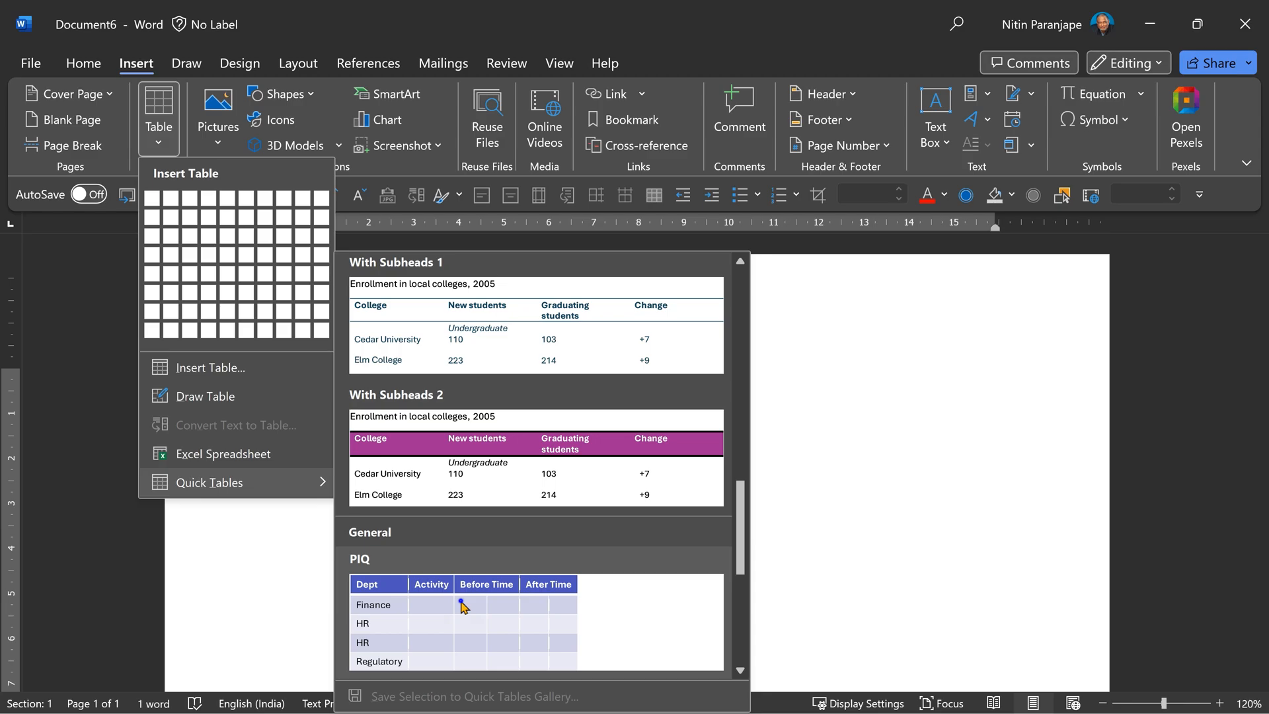
left_click(462, 605)
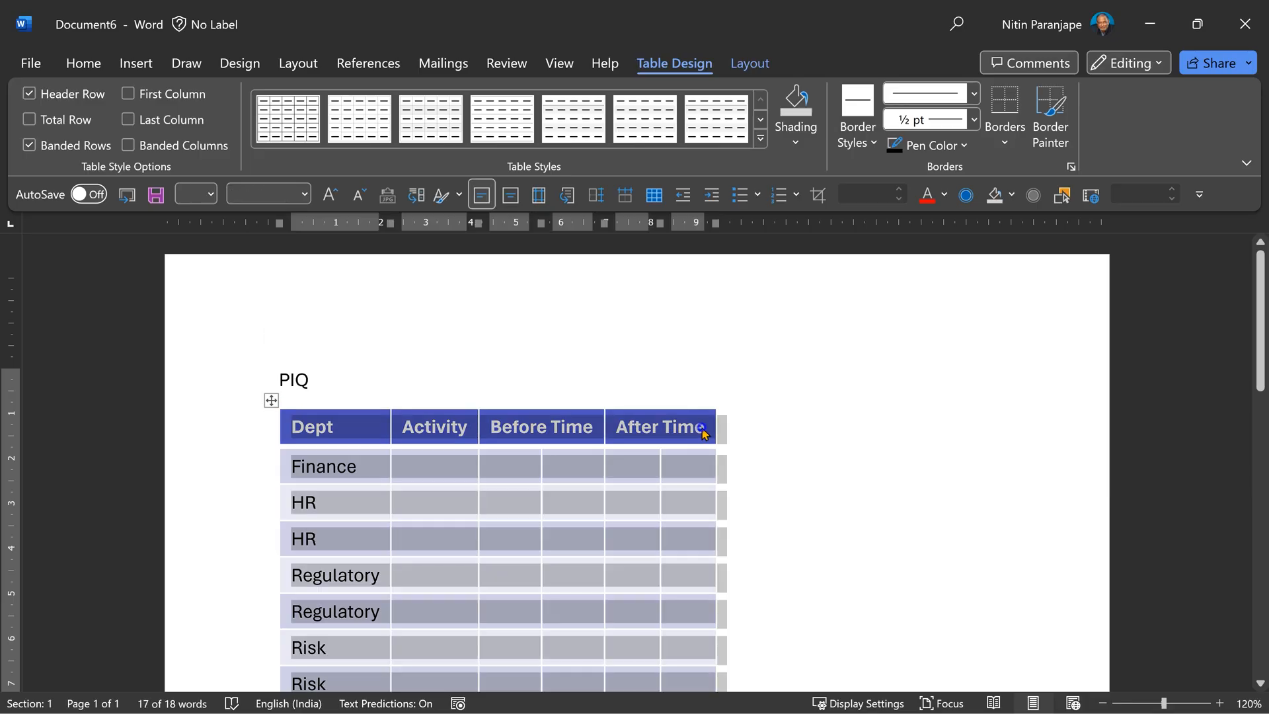
Turn on Repeat Header Rows for the PIQ table's header row
left_click(749, 63)
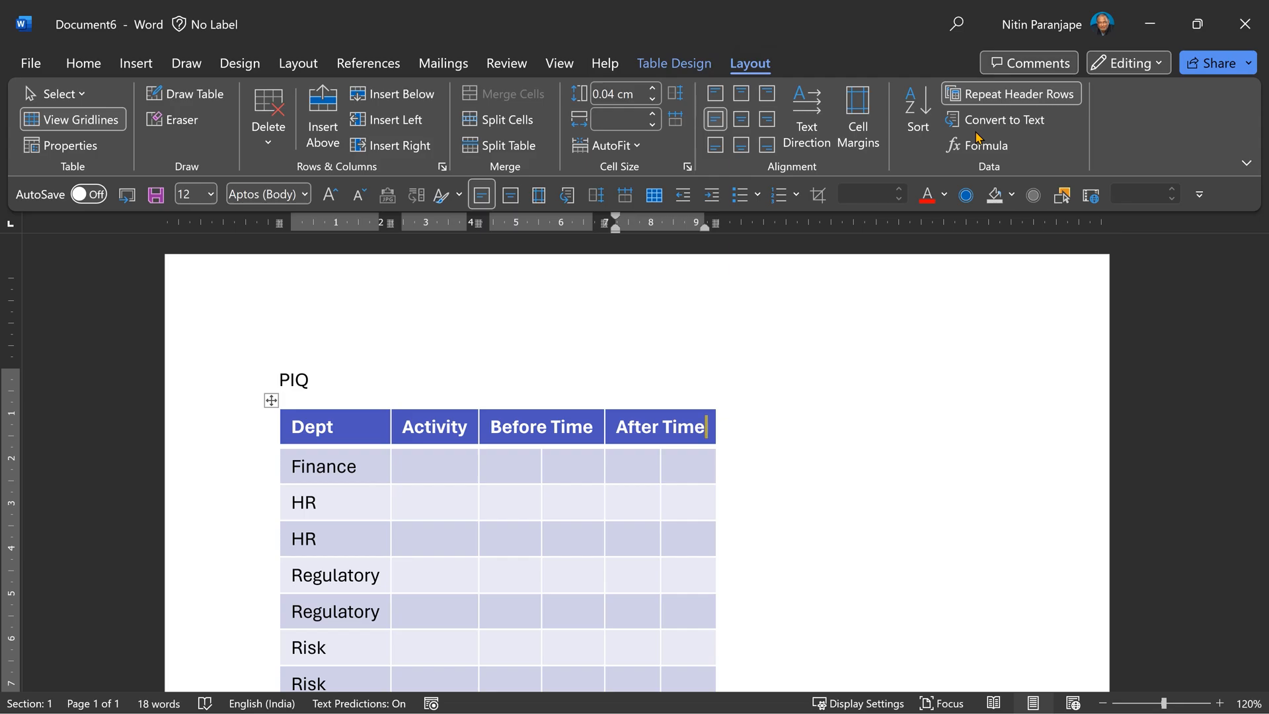
mouse_move(296, 419)
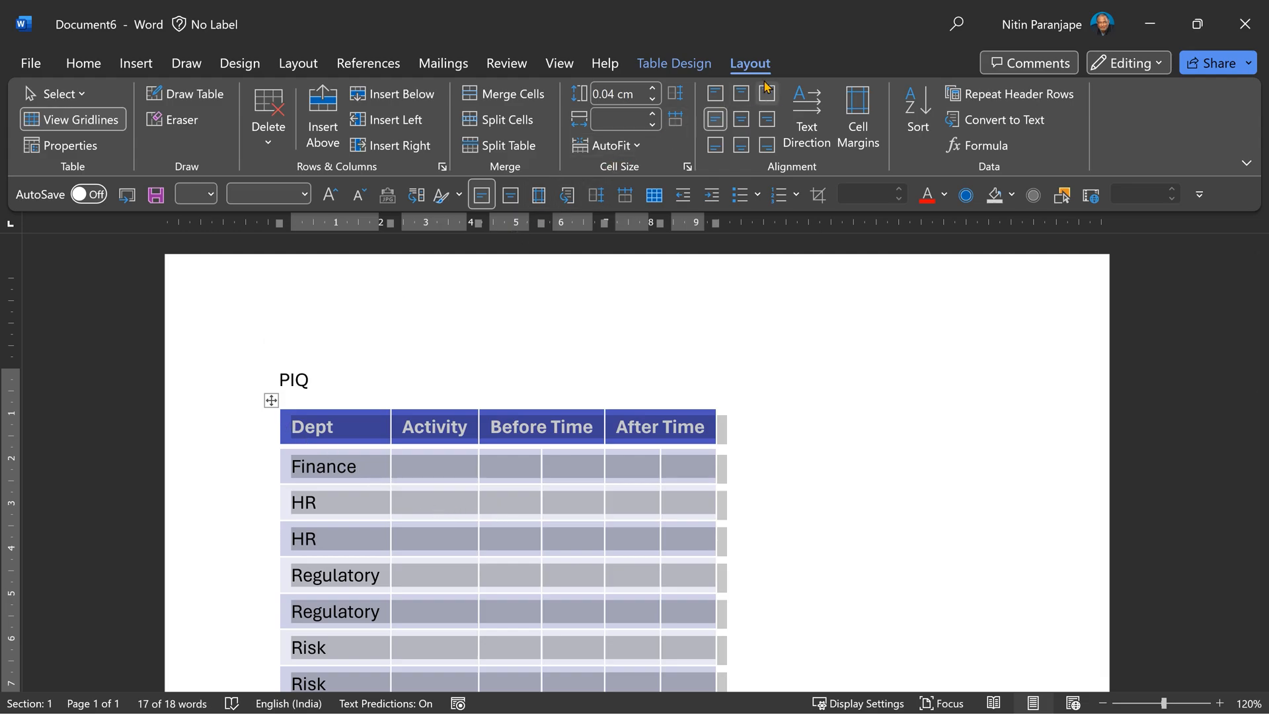
Disable row breaking across pages and begin saving the table to Quick Tables
left_click(69, 145)
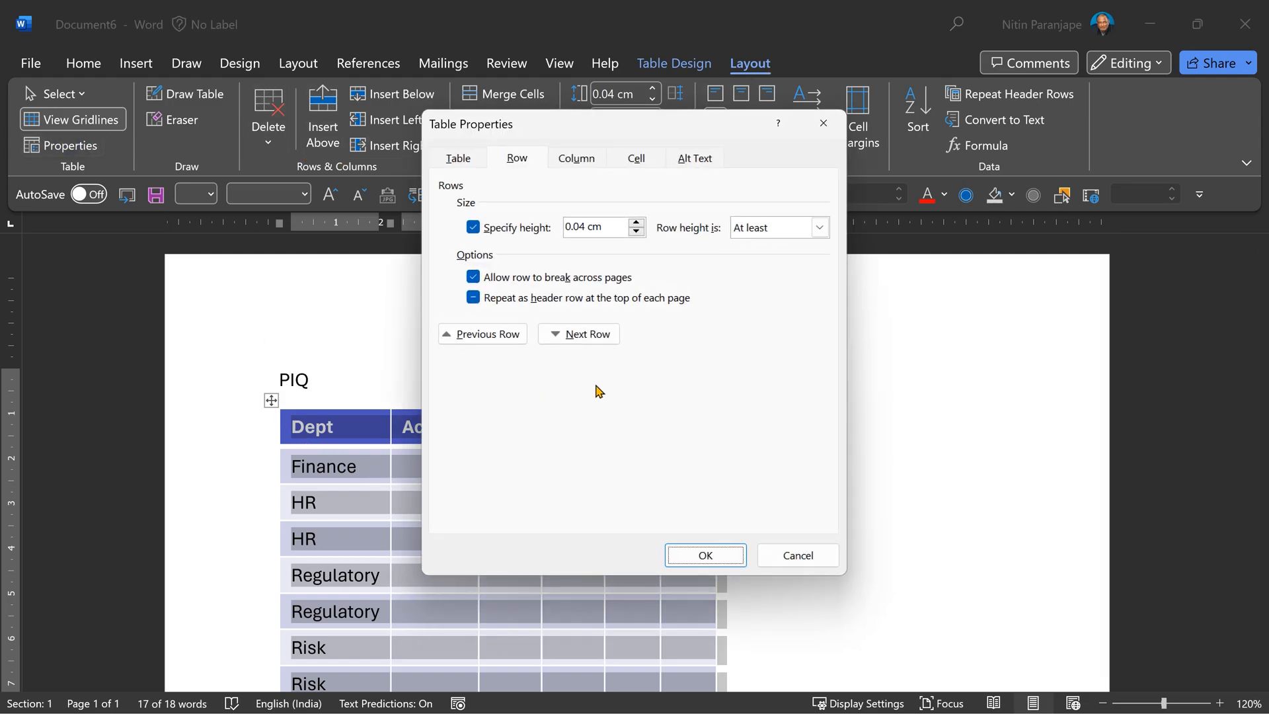
mouse_move(498, 245)
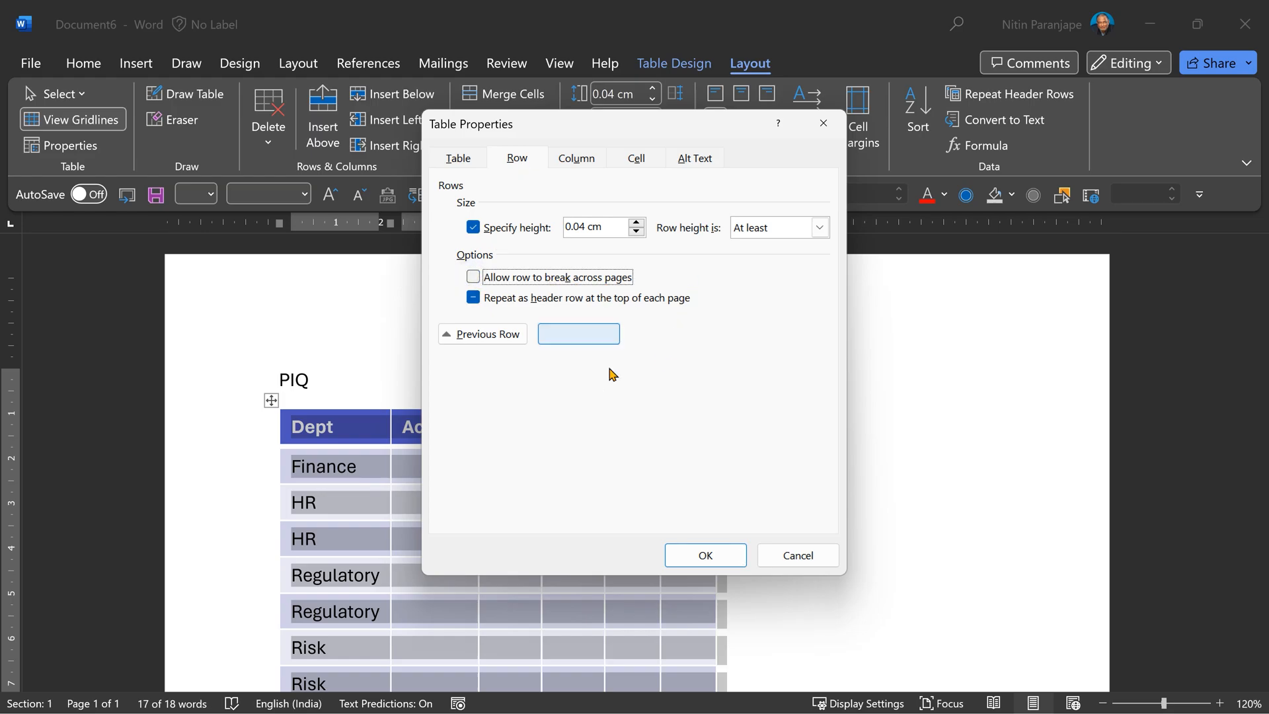
left_click(704, 555)
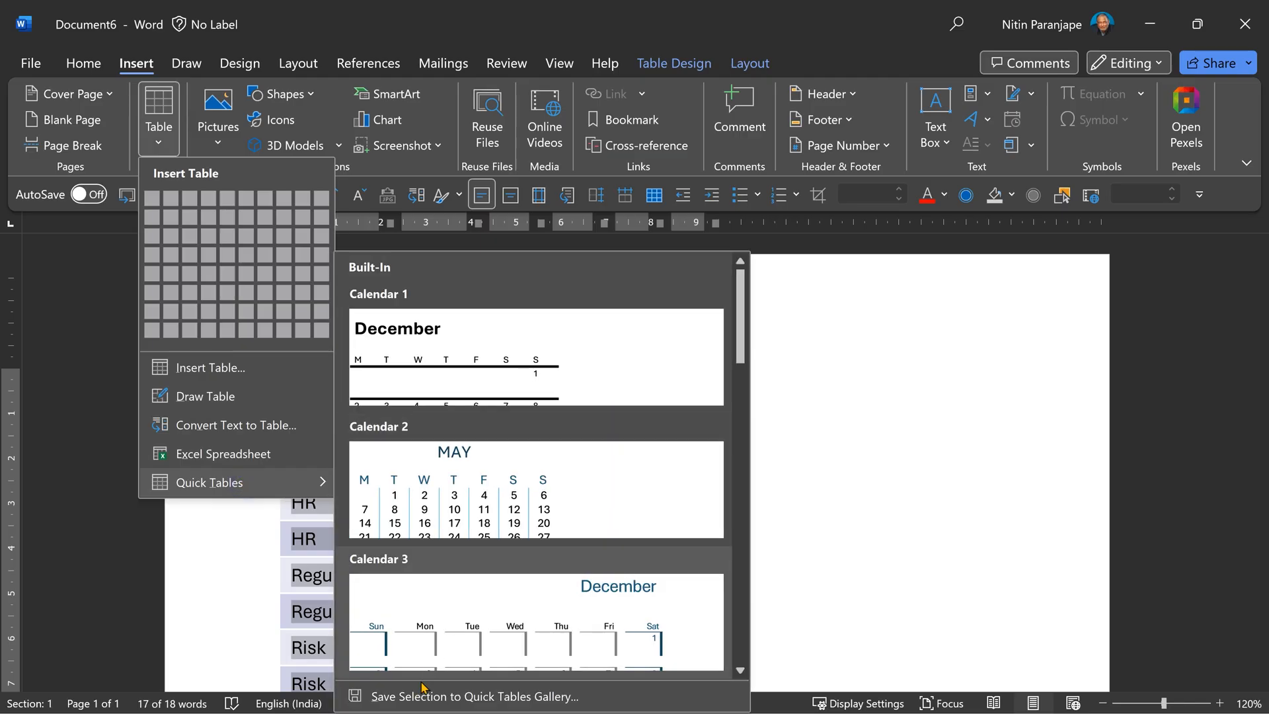
left_click(474, 696)
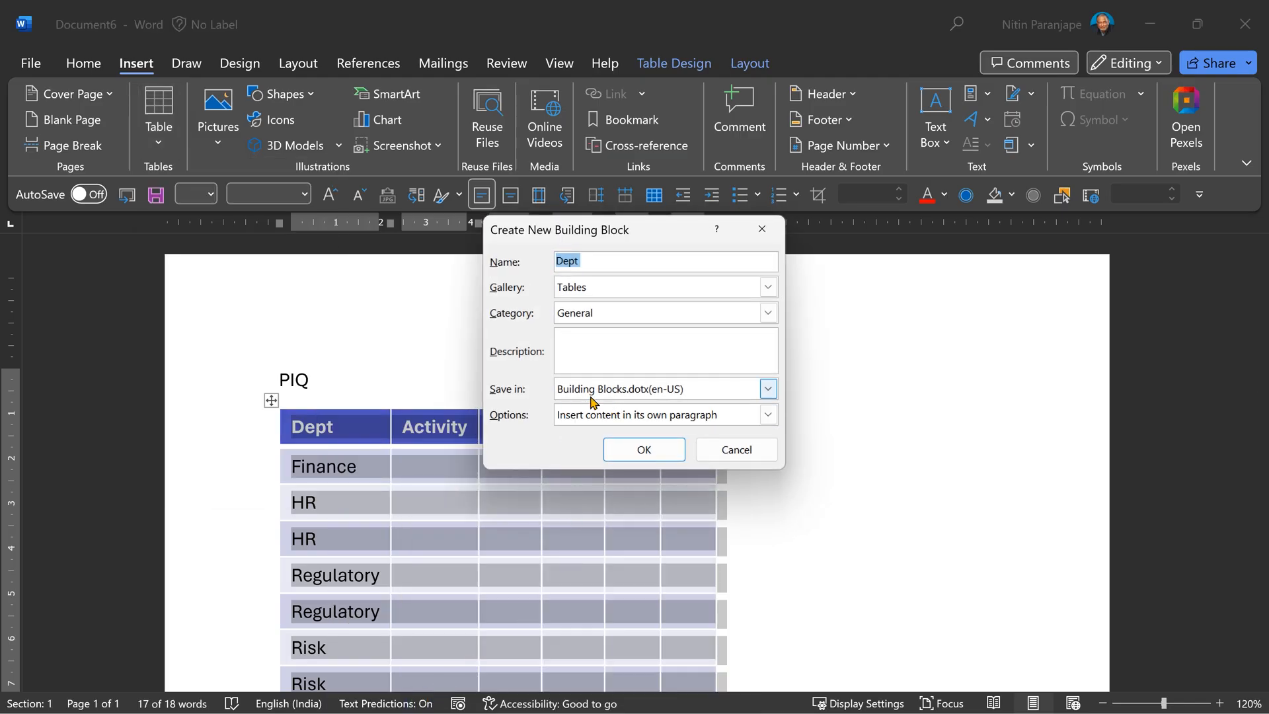